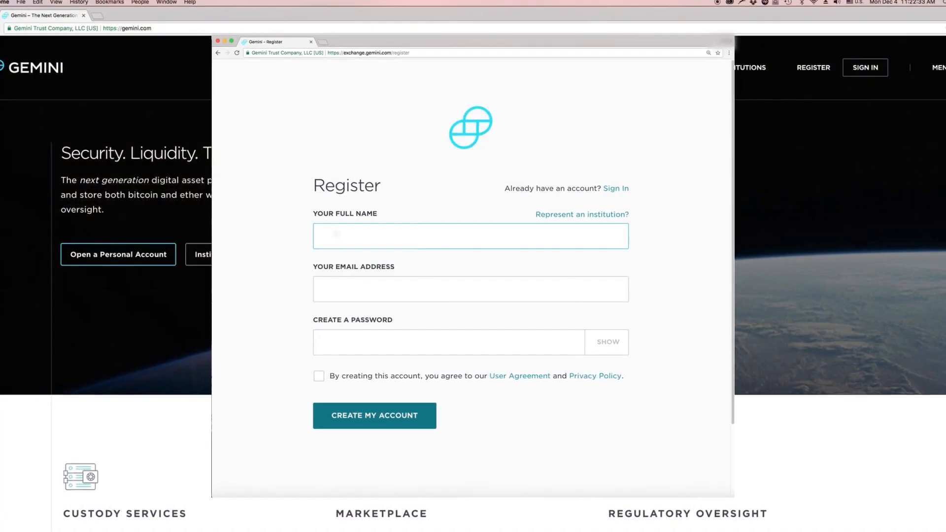
# Step: Preview Gemini's Register form and the Add a Bank Account onboarding stage
pyautogui.click(374, 414)
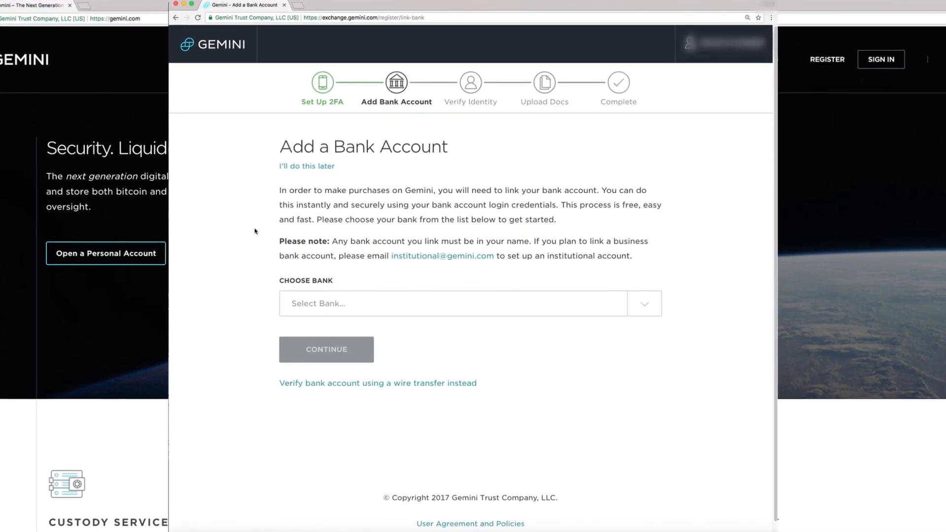
pyautogui.click(306, 166)
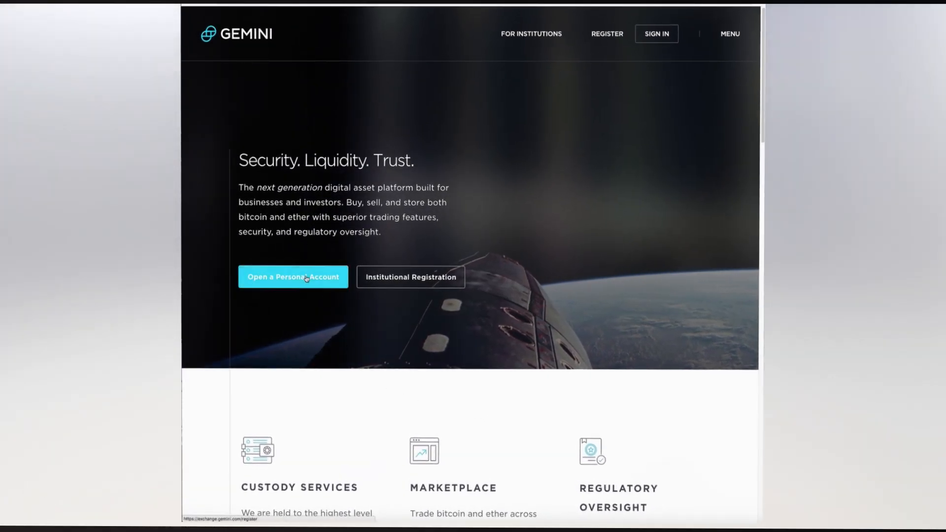
# Step: Register a personal account with name, email and valid password, accepting the user agreement
pyautogui.click(293, 277)
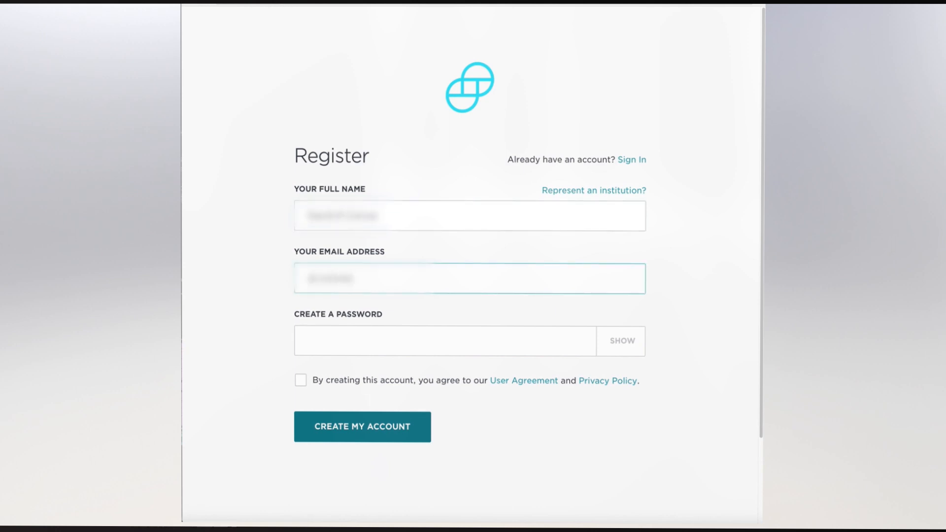
pyautogui.click(446, 341)
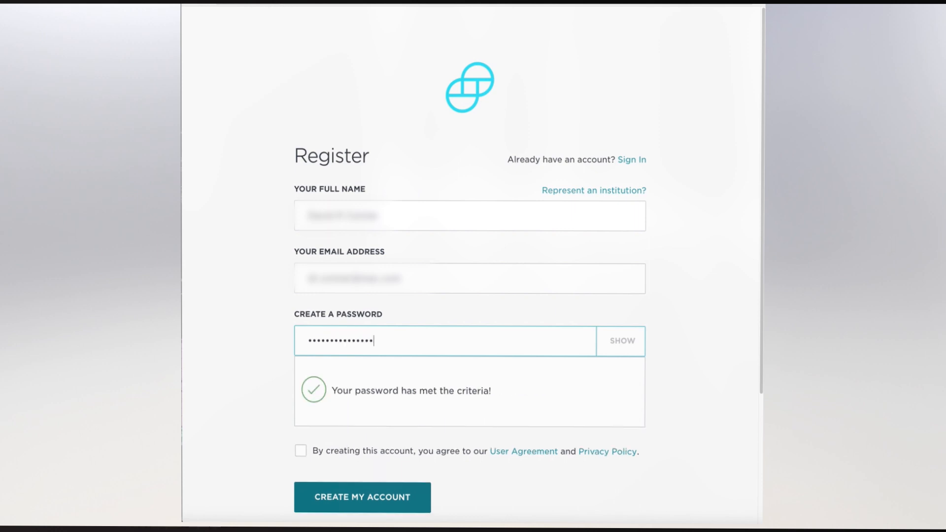
pyautogui.click(300, 451)
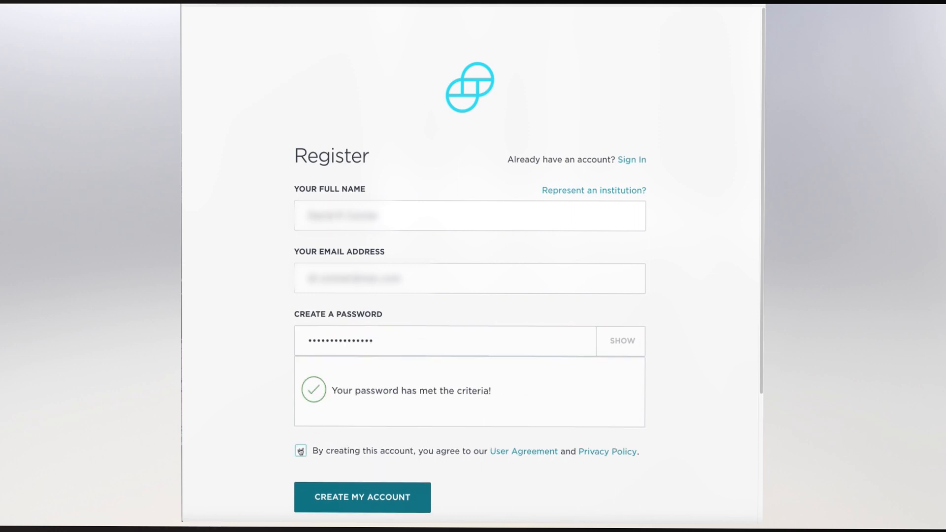
pyautogui.click(362, 497)
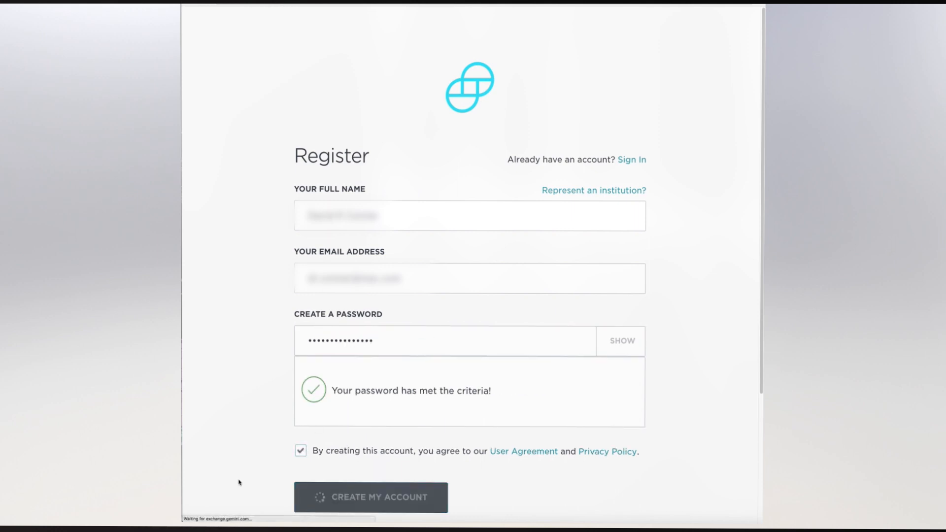
pyautogui.click(370, 497)
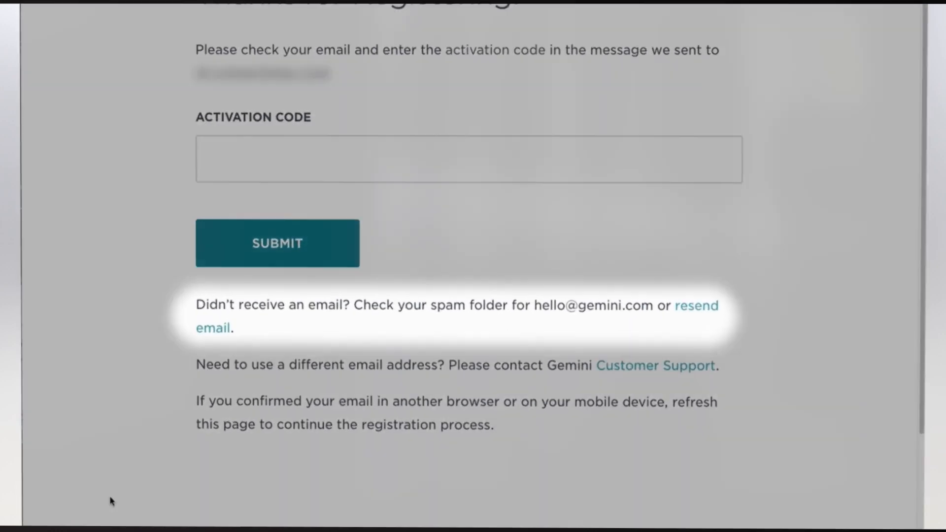
# Step: Copy the activation code from the registration email and submit it
pyautogui.scroll(-3)
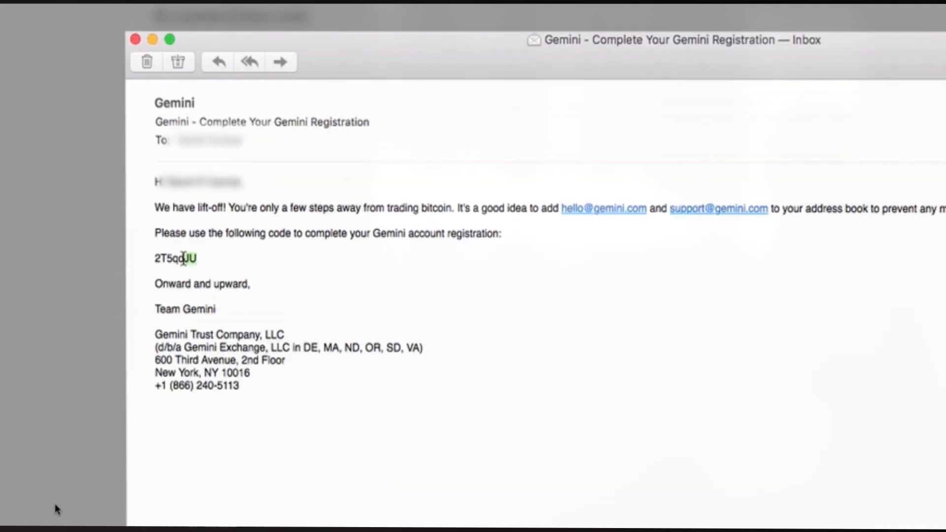
pyautogui.doubleClick(175, 258)
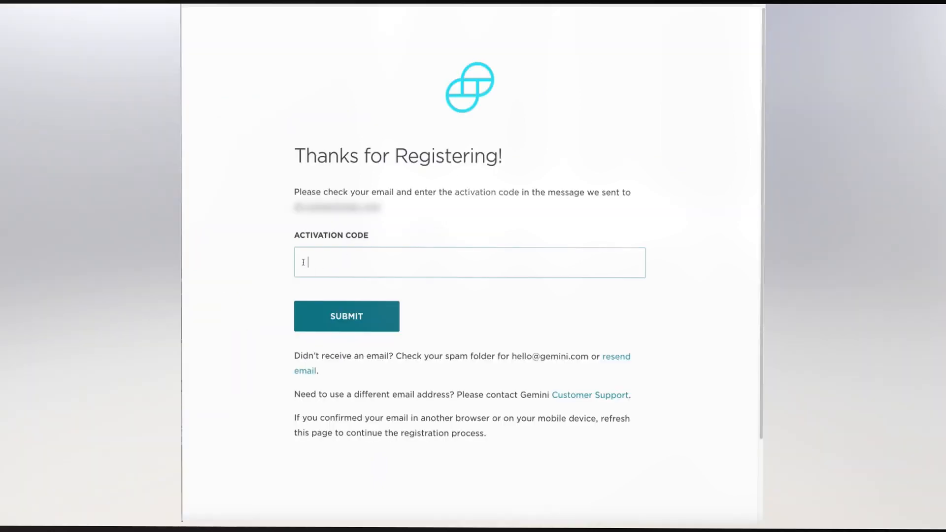
pyautogui.click(346, 316)
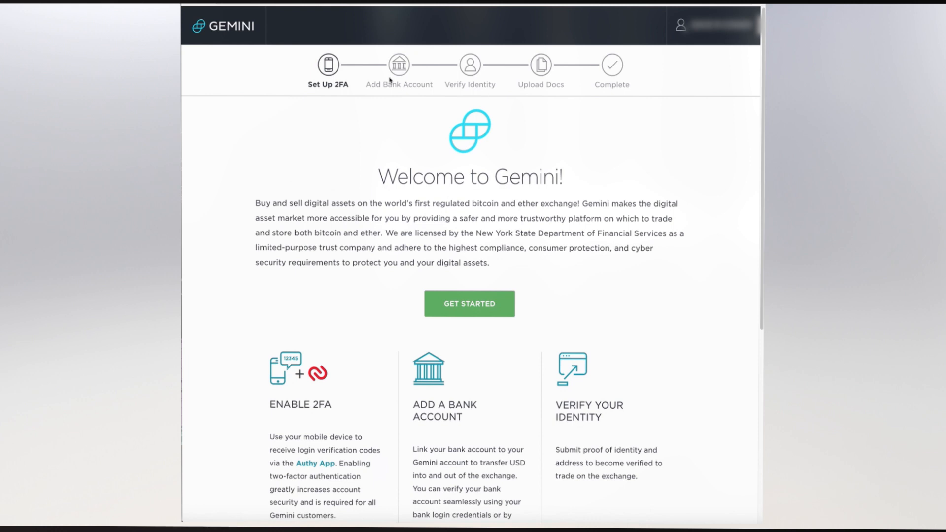
pyautogui.moveTo(542, 72)
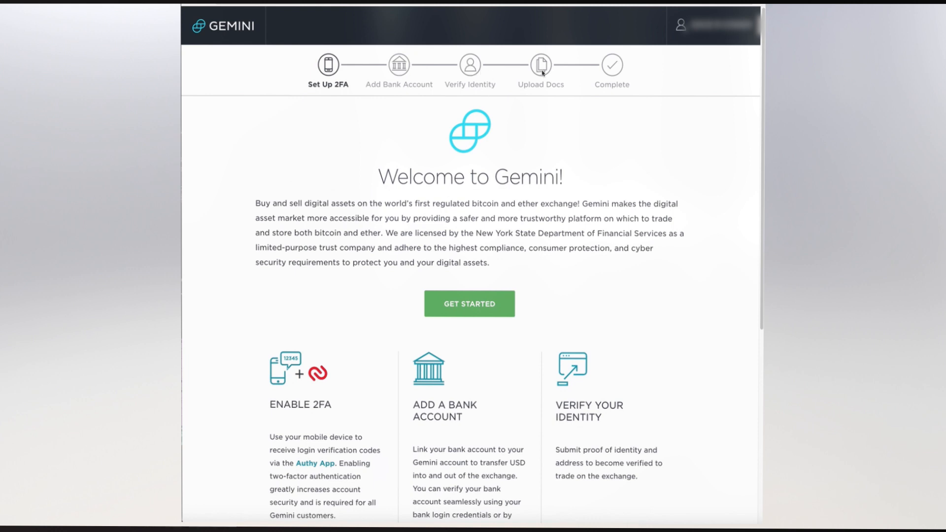
# Step: Begin account setup with Indiana as the state of residence
pyautogui.click(469, 304)
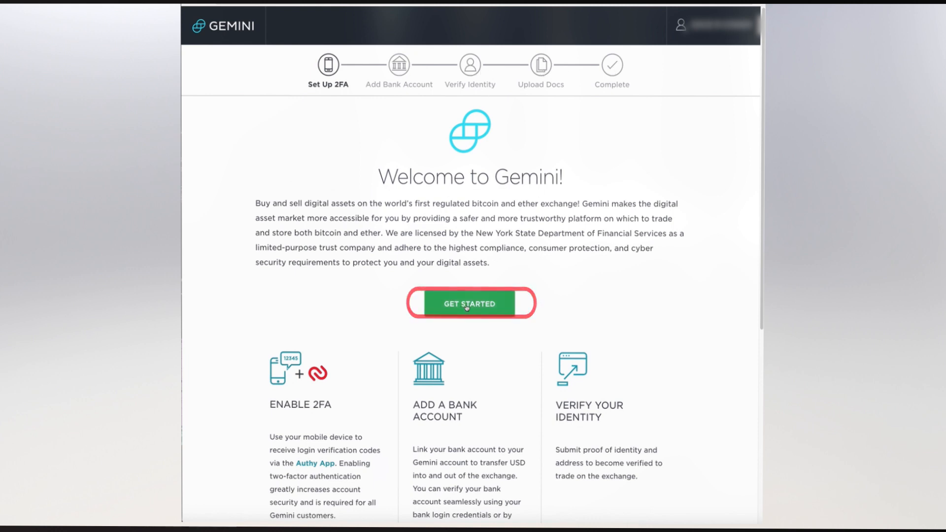
pyautogui.click(471, 303)
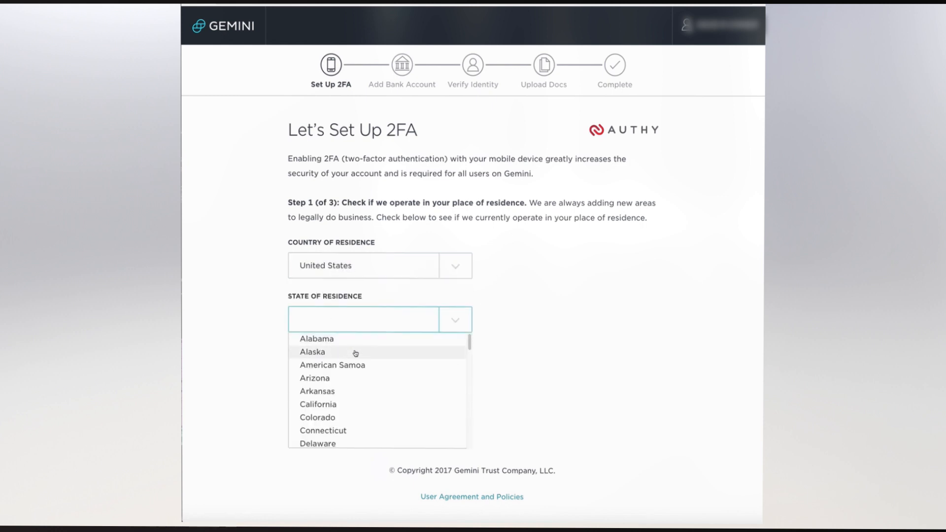
pyautogui.scroll(-3)
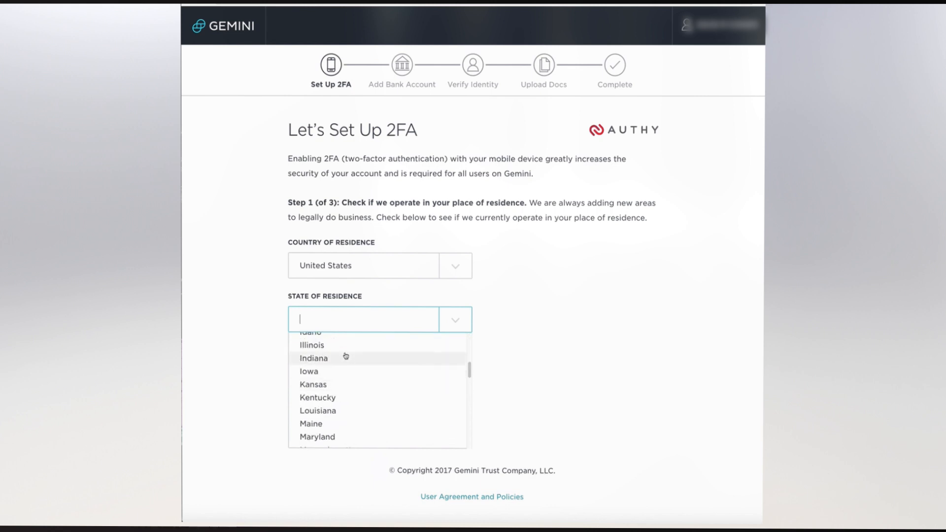
pyautogui.click(314, 358)
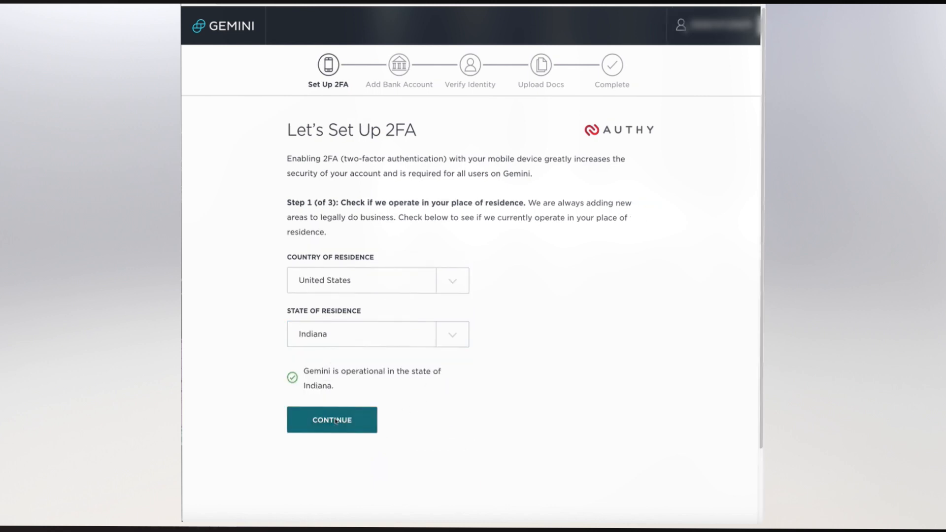
pyautogui.click(331, 420)
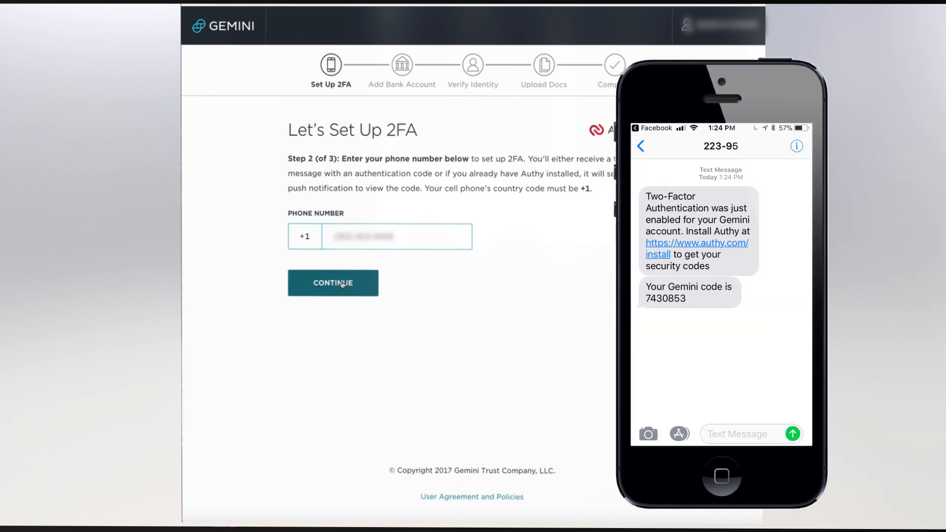
pyautogui.click(333, 282)
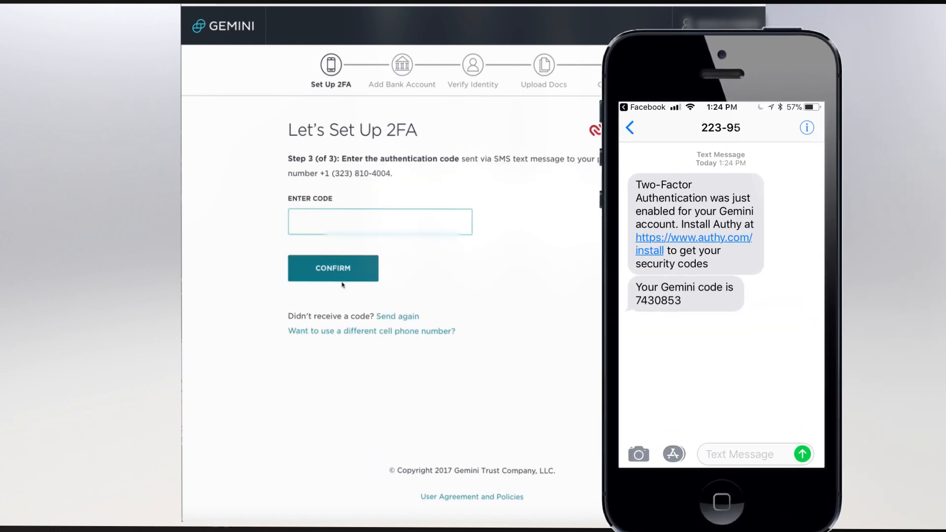
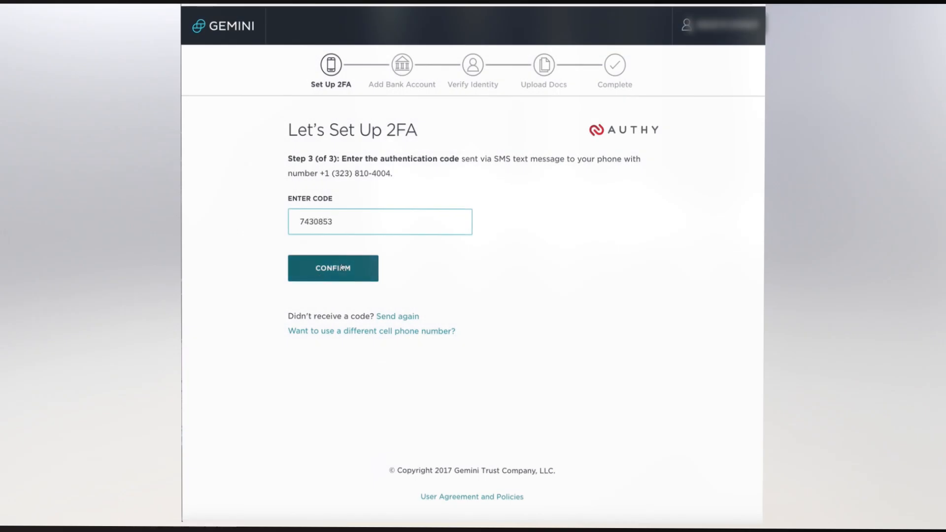
pyautogui.click(332, 268)
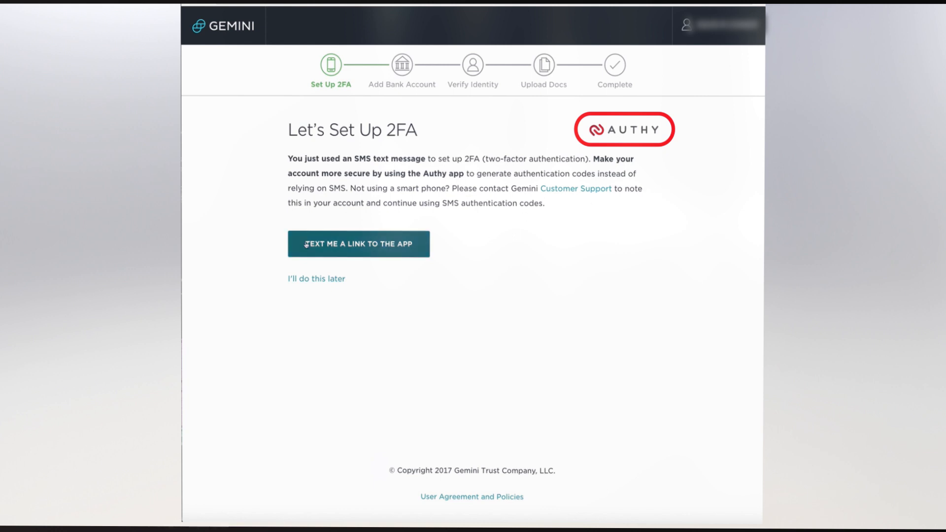
pyautogui.moveTo(374, 245)
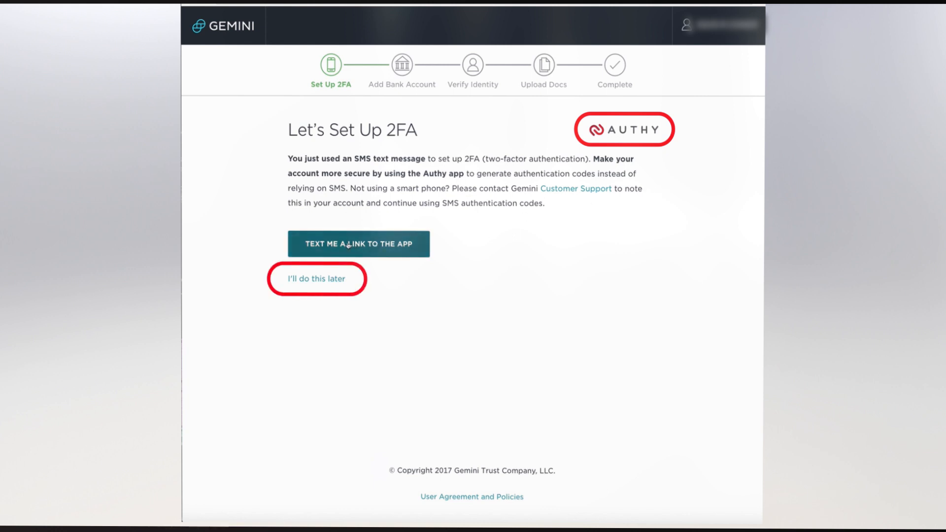
# Step: Postpone installing the Authy authenticator app
pyautogui.click(316, 279)
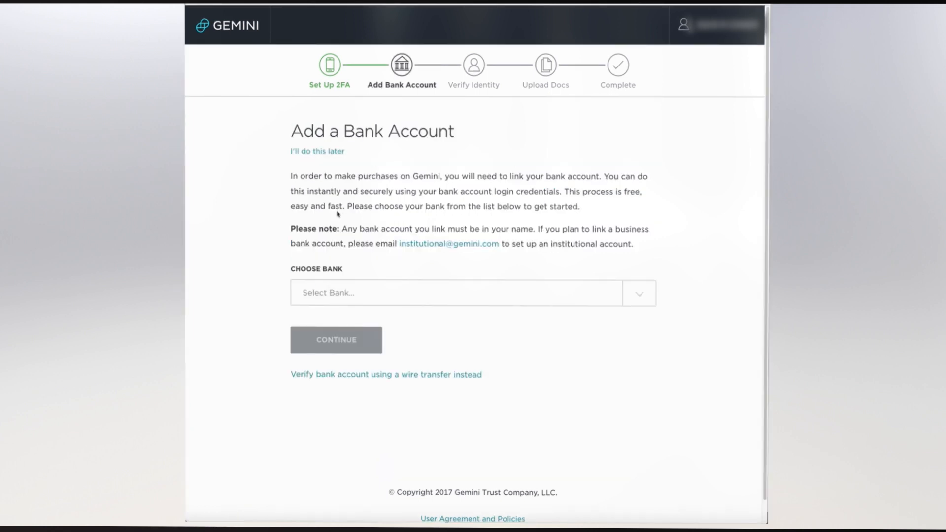
pyautogui.moveTo(549, 220)
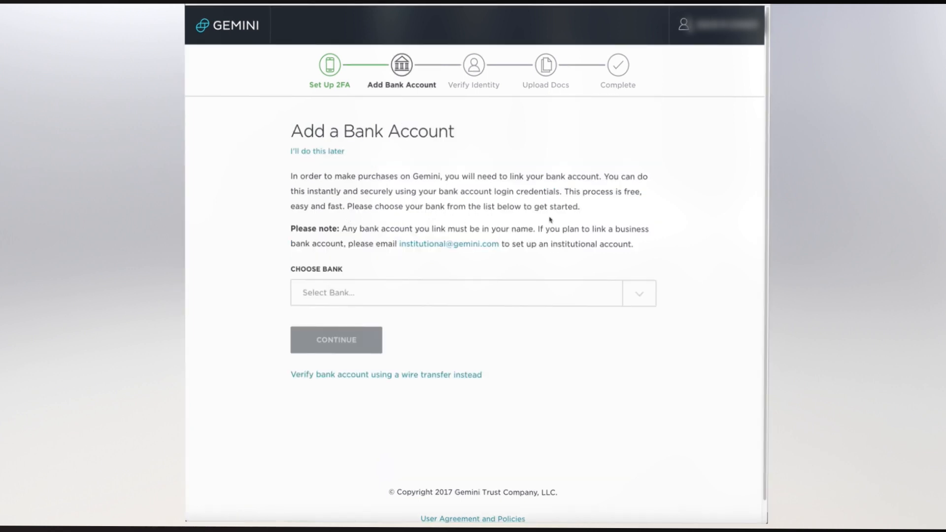
# Step: Link First Financial Bank (IN, KY, NJ, OH) by submitting its login credentials
pyautogui.click(457, 292)
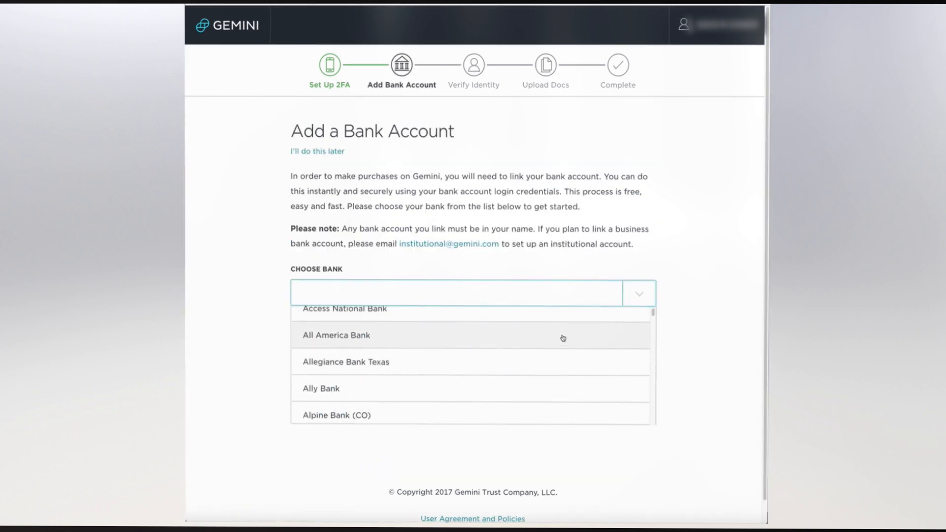
pyautogui.scroll(-3)
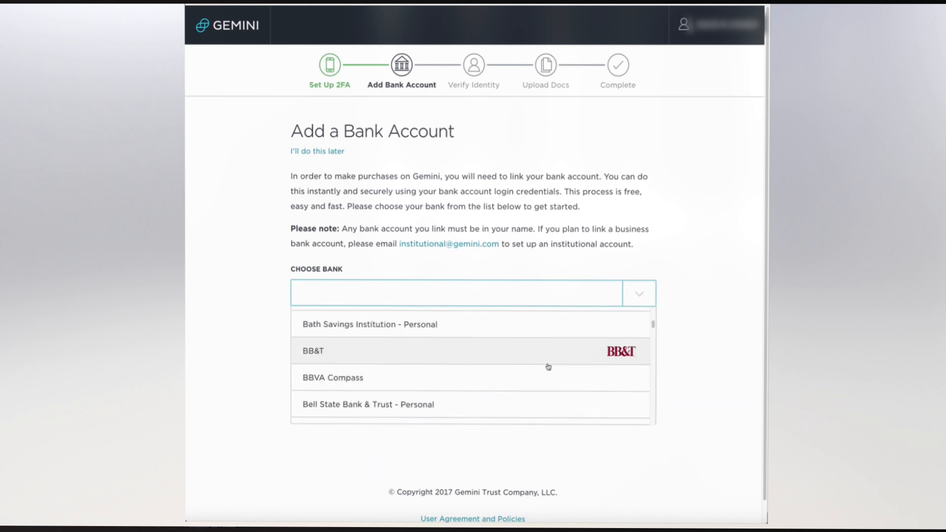
pyautogui.scroll(-3)
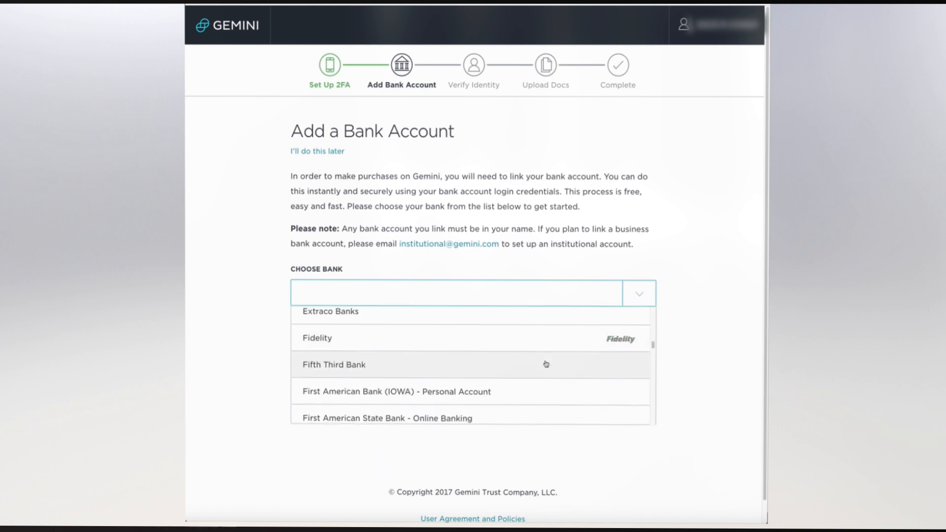
pyautogui.scroll(-3)
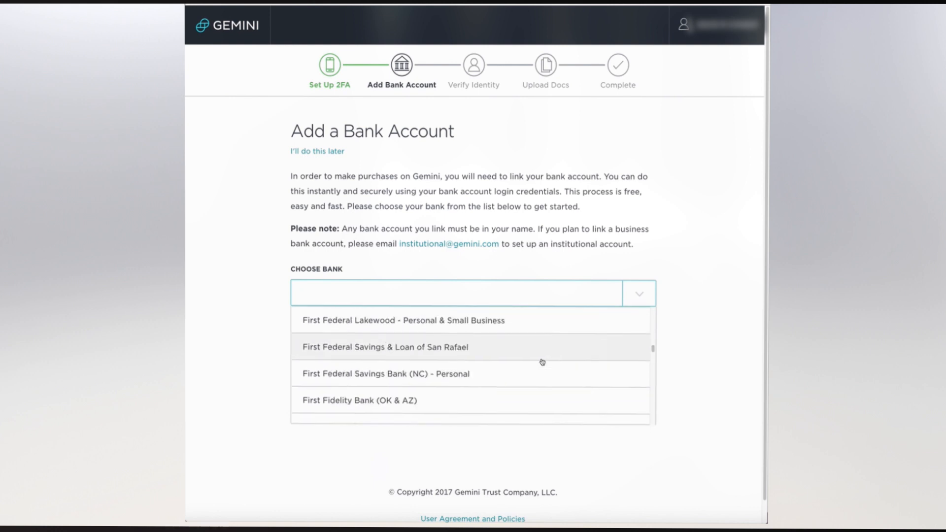
pyautogui.scroll(-3)
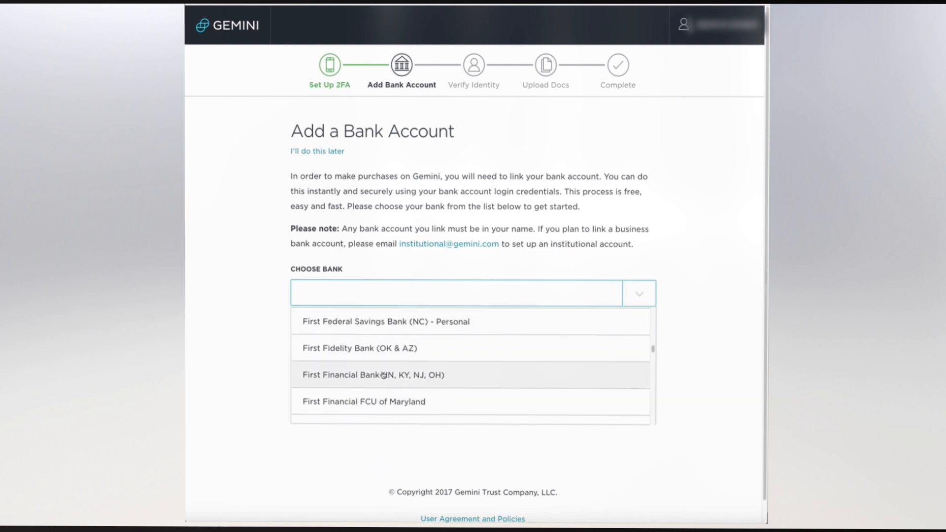
pyautogui.click(373, 374)
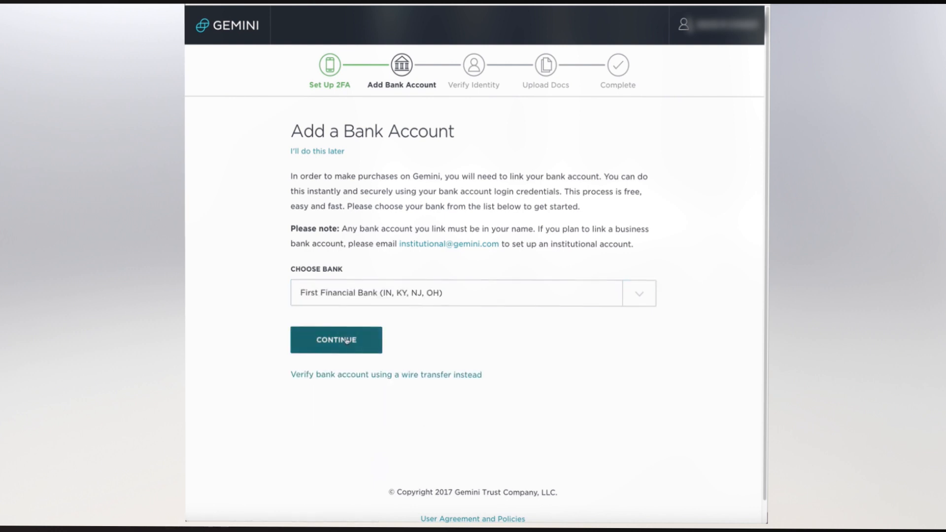
pyautogui.click(335, 339)
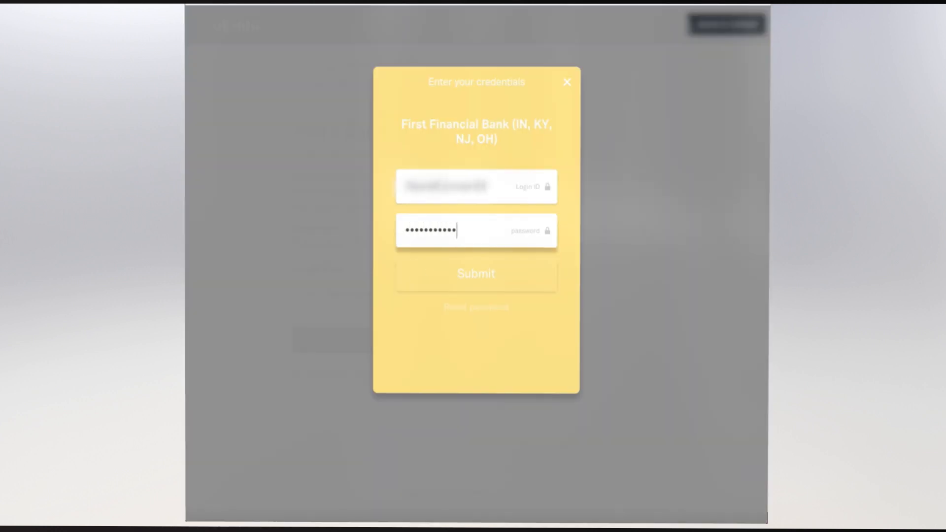
pyautogui.click(476, 273)
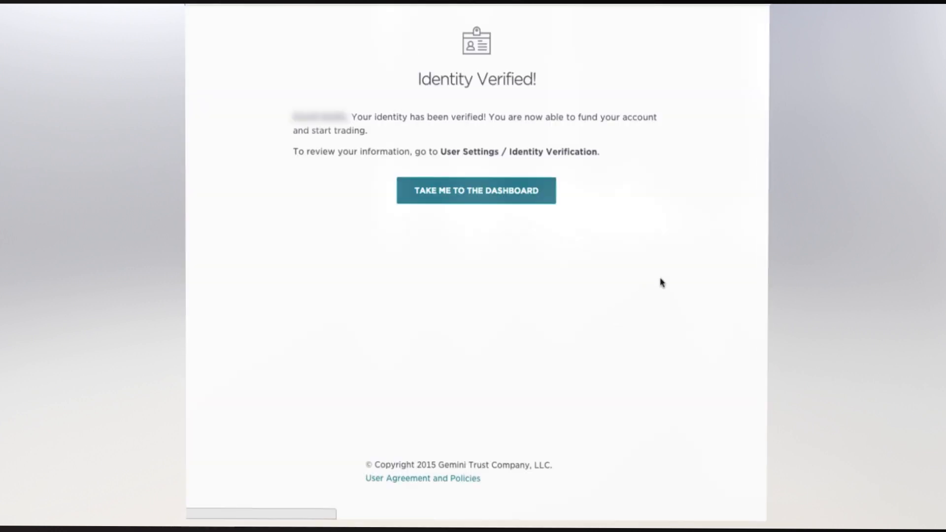
pyautogui.moveTo(503, 190)
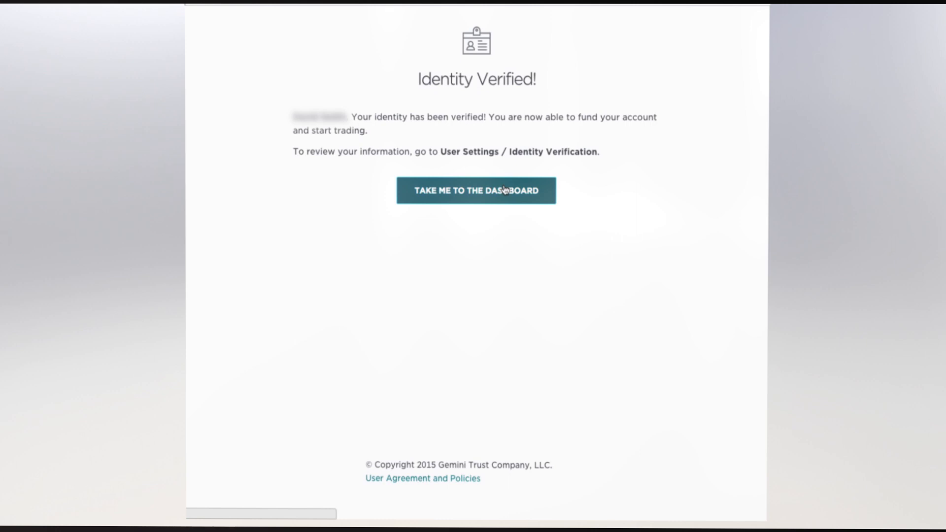
# Step: Move past the verification confirmation to the Bank Settings page
pyautogui.click(475, 191)
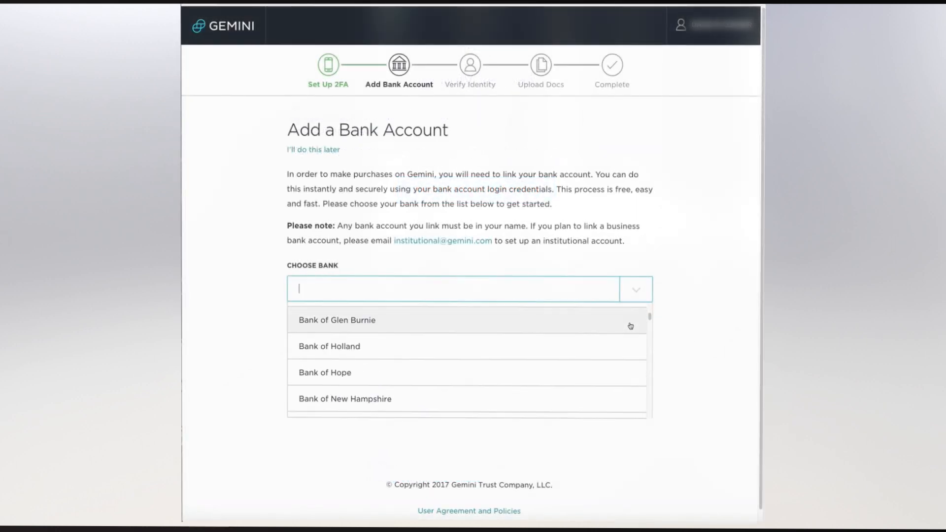
pyautogui.scroll(-3)
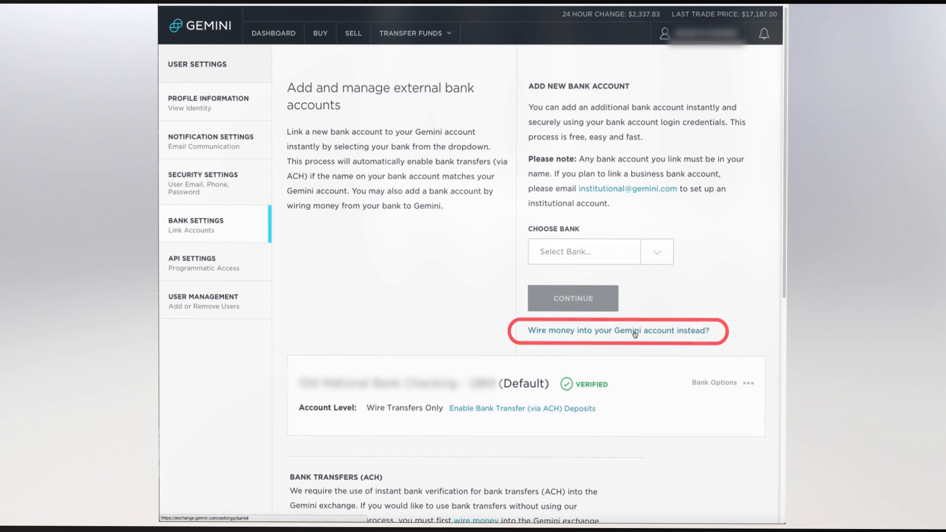
# Step: Enter middle name, date of birth, SSN and home address, choosing Driver's License as ID type
pyautogui.click(616, 331)
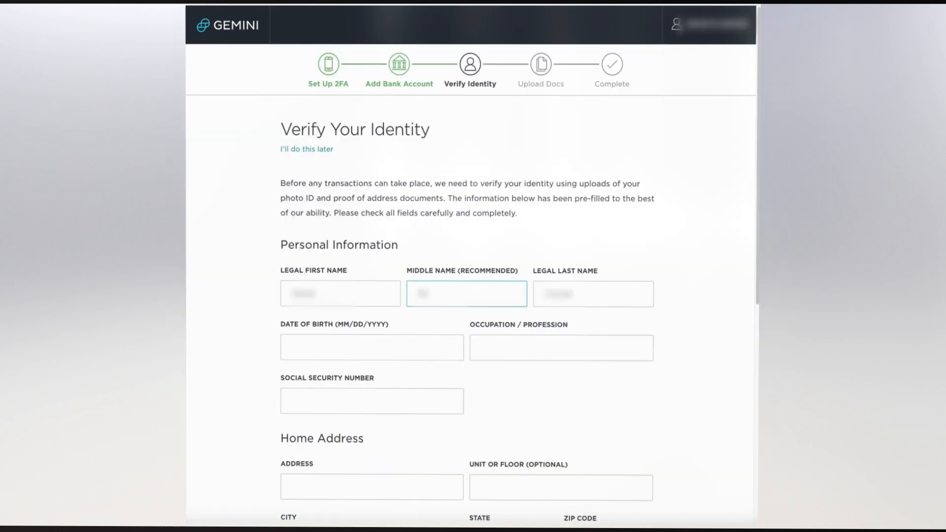
pyautogui.click(561, 347)
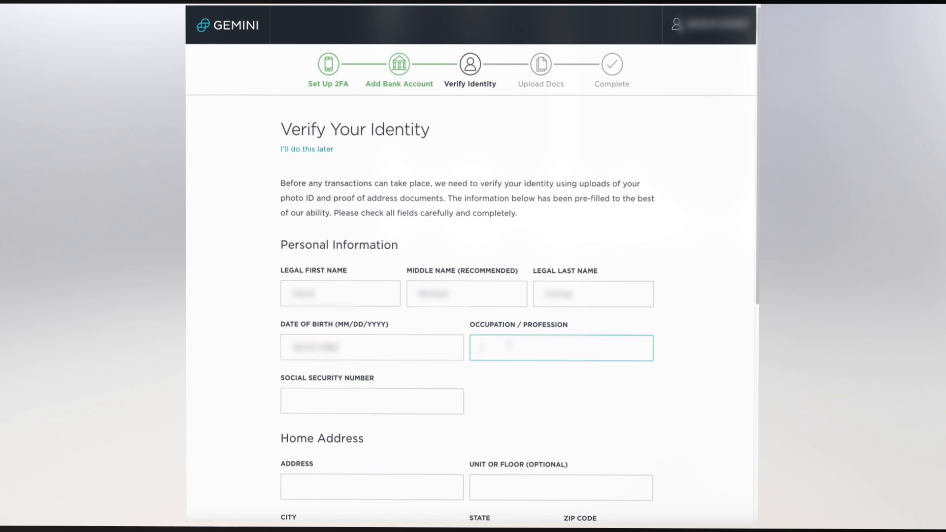
pyautogui.click(372, 401)
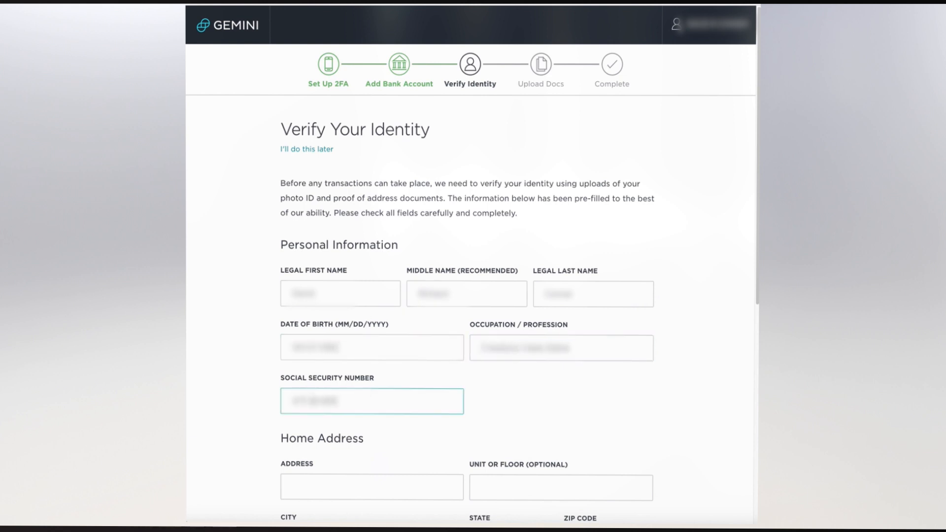
pyautogui.scroll(-3)
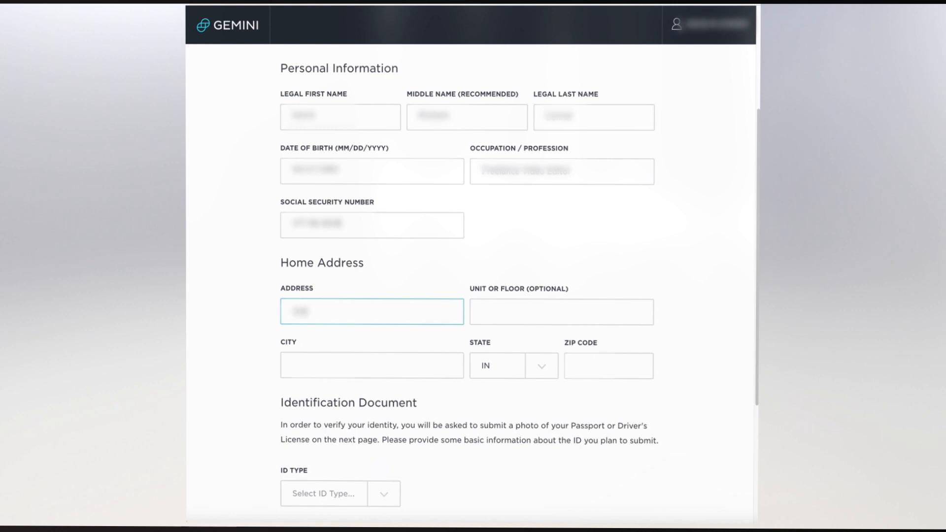
pyautogui.click(607, 366)
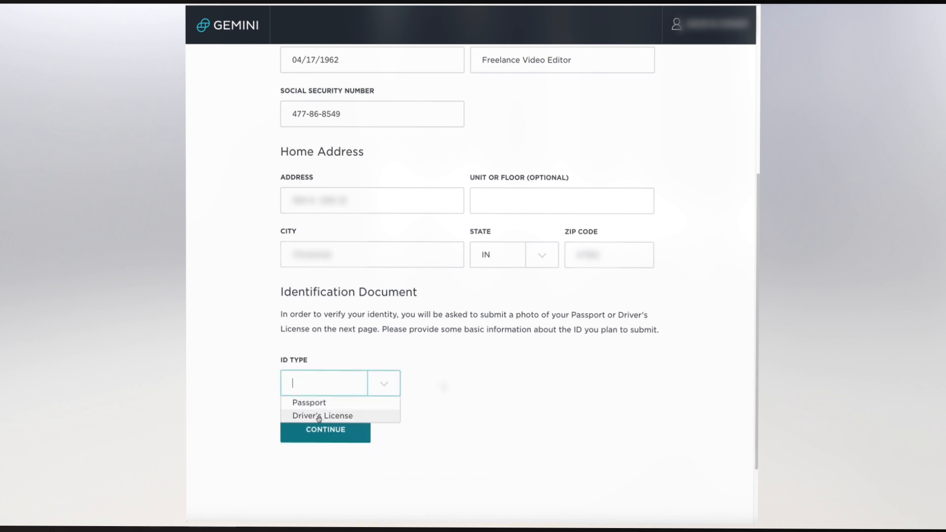
pyautogui.click(322, 415)
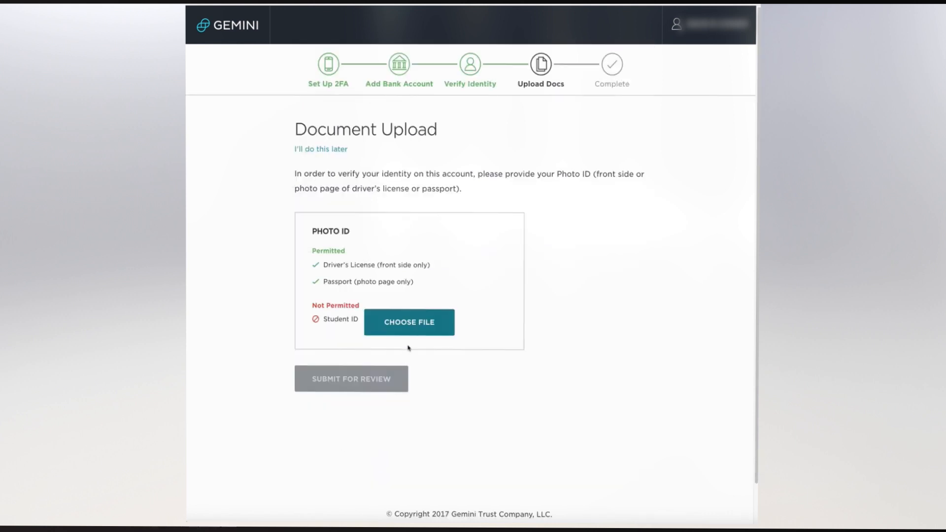
# Step: Upload the driver's license photo through Filestack and submit it for review
pyautogui.click(408, 321)
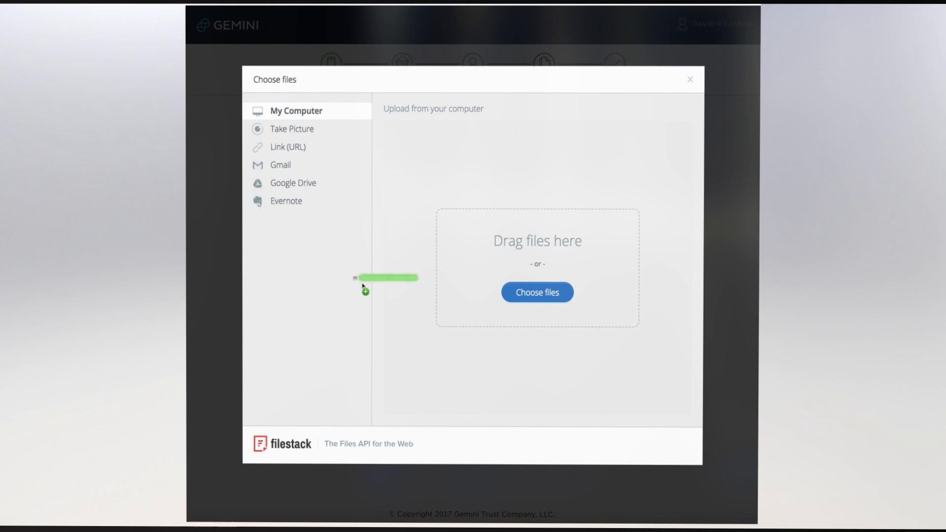
pyautogui.click(536, 292)
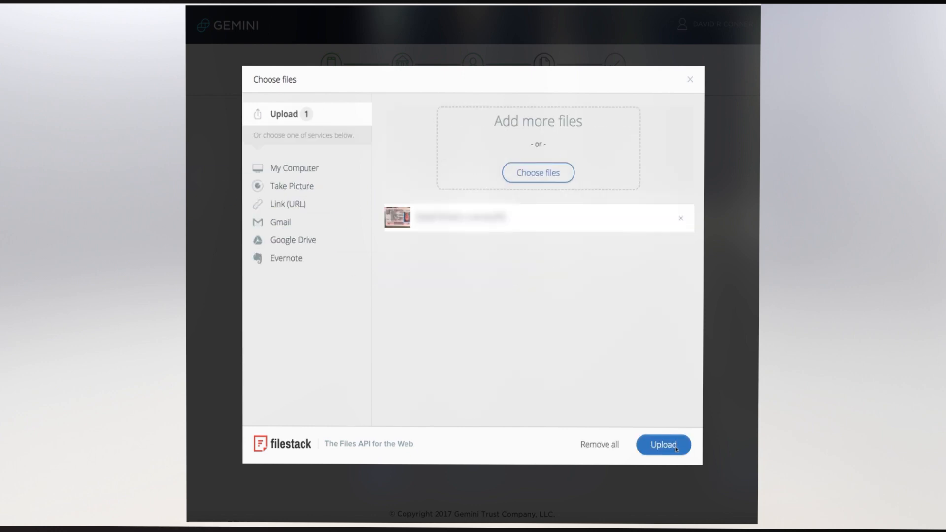
pyautogui.click(663, 444)
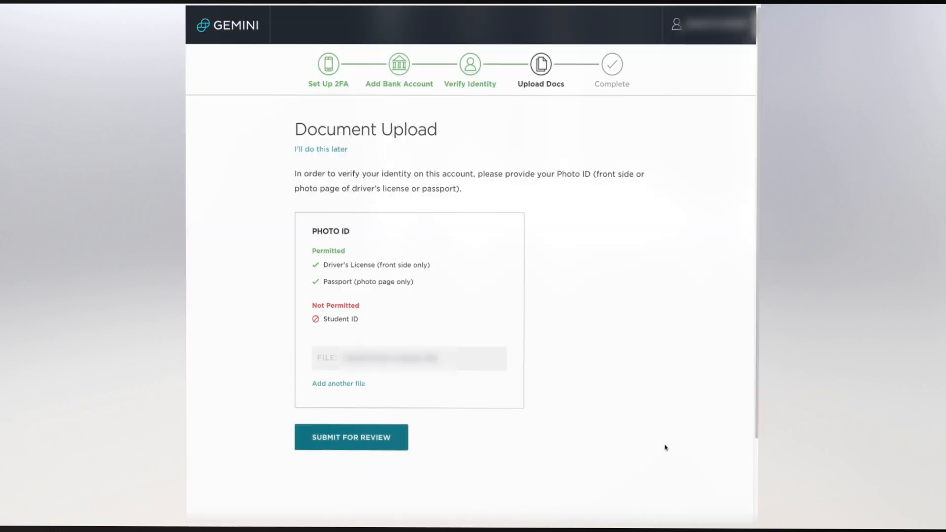
pyautogui.click(351, 437)
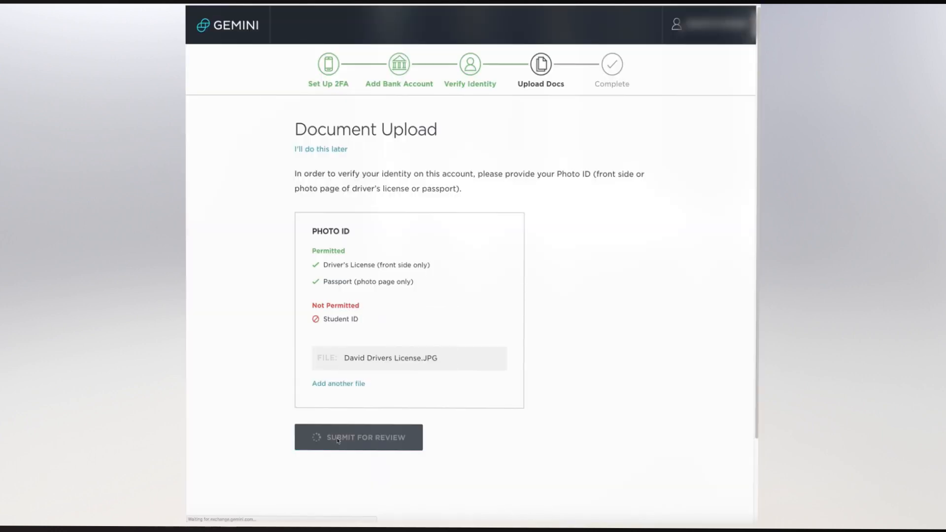
pyautogui.click(358, 437)
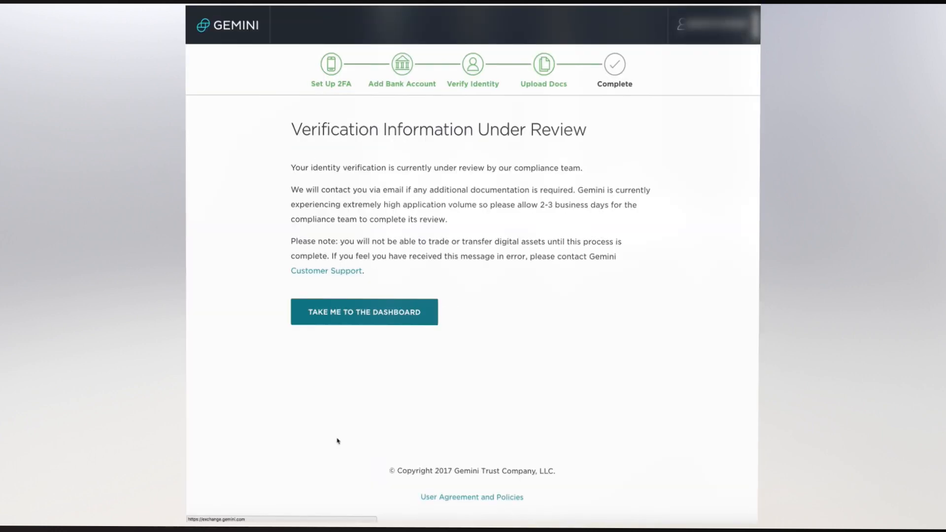
pyautogui.moveTo(517, 341)
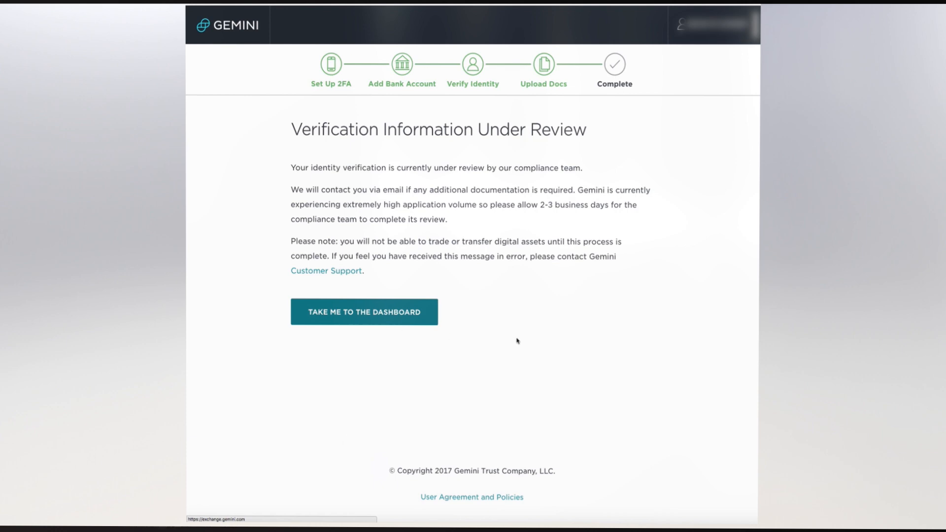
pyautogui.click(363, 312)
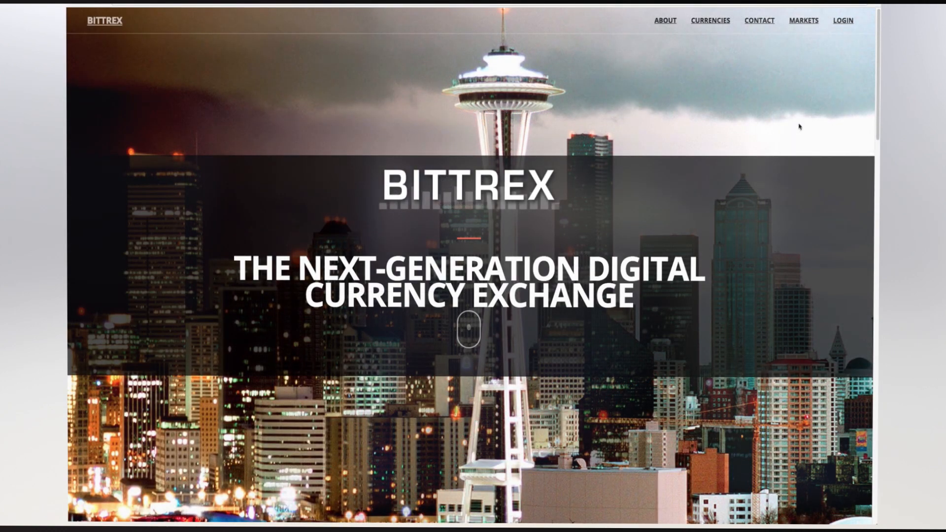
# Step: Log in to the Bittrex account with the filled-in credentials
pyautogui.click(842, 20)
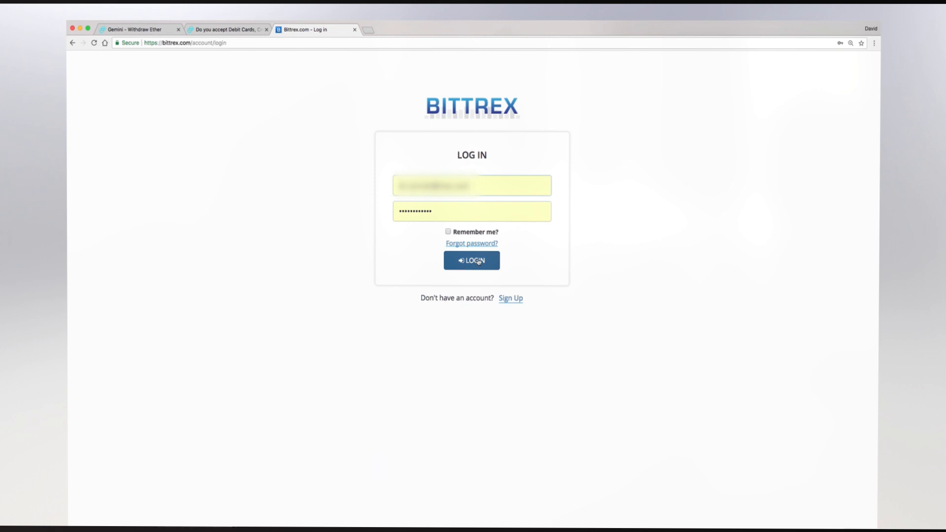
pyautogui.click(471, 261)
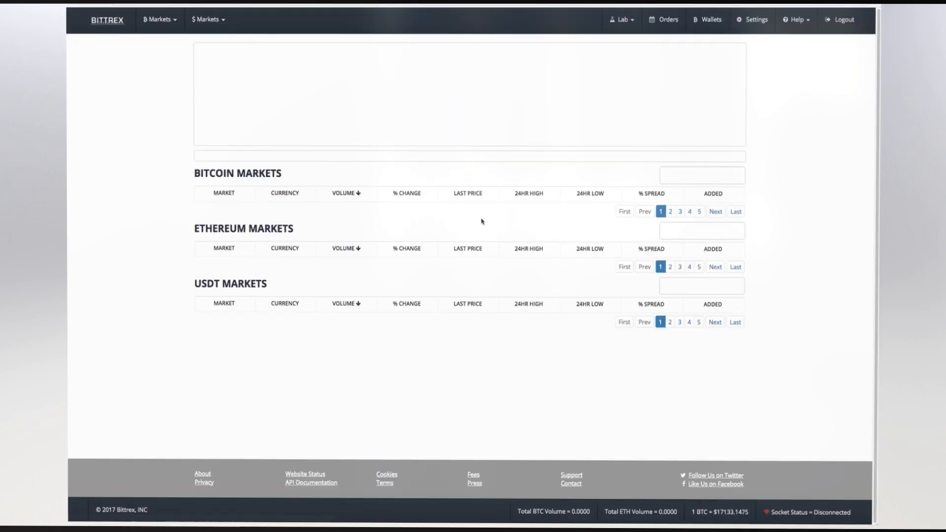
pyautogui.moveTo(524, 246)
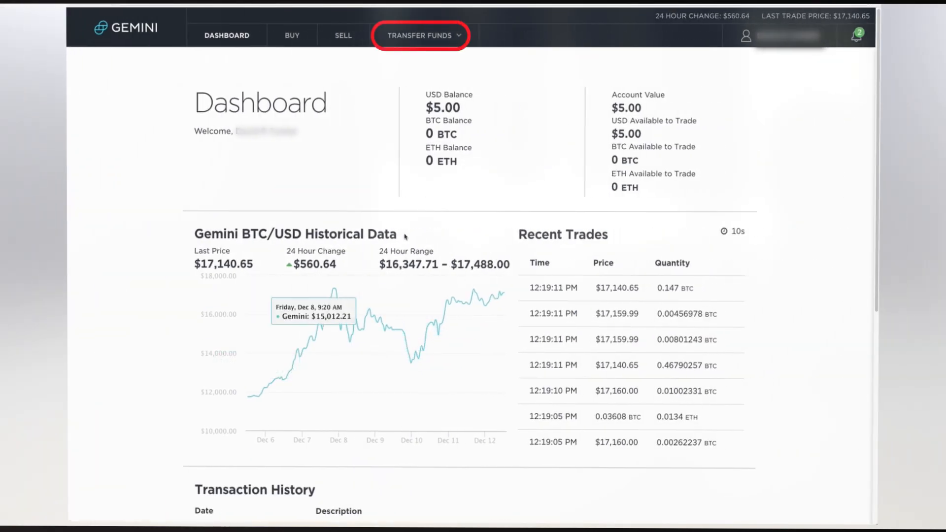
# Step: Open Gemini's ETH withdrawal page via Transfer Funds > Withdraw From Exchange
pyautogui.click(420, 35)
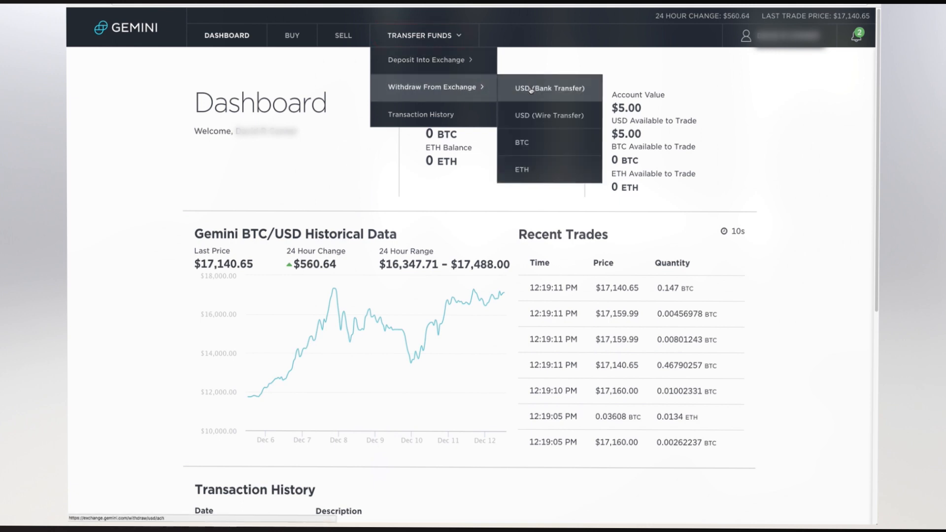
pyautogui.moveTo(521, 170)
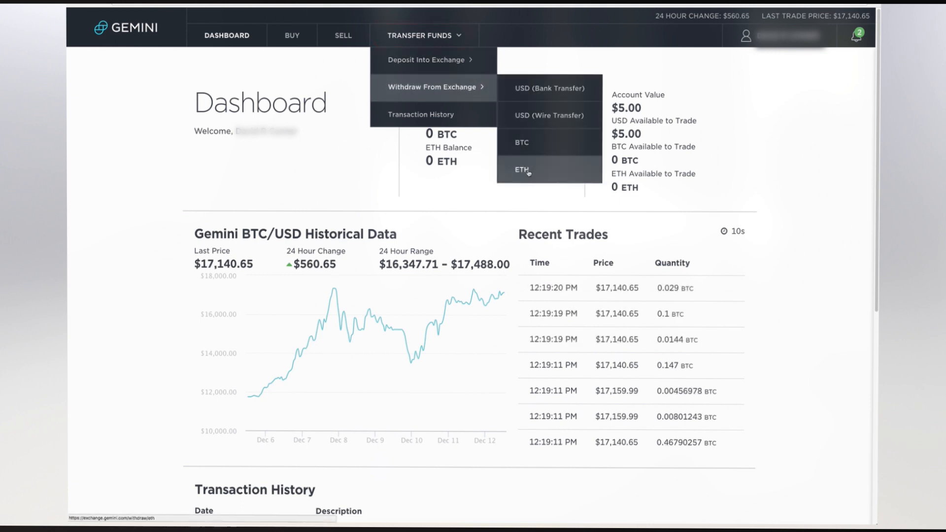
pyautogui.click(520, 169)
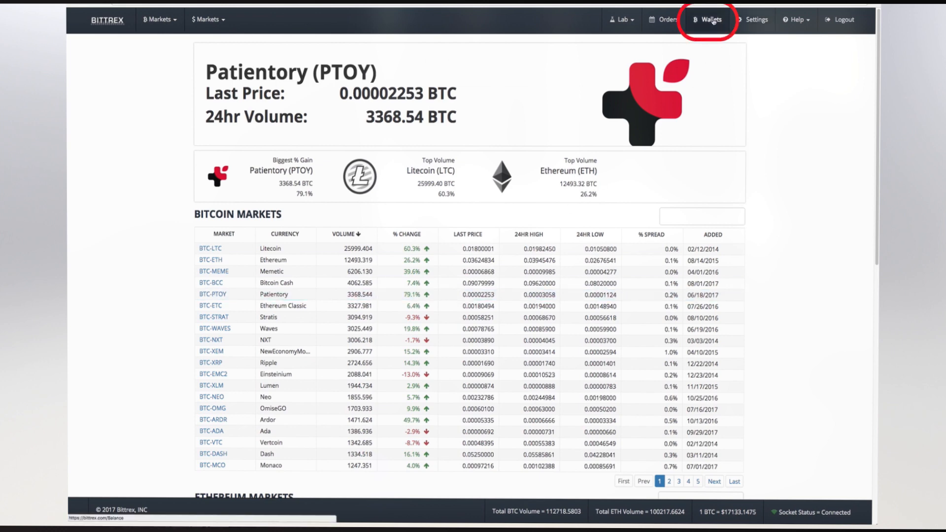
# Step: Filter Bittrex wallet balances by 'eth' and request the Ethereum deposit address
pyautogui.click(710, 20)
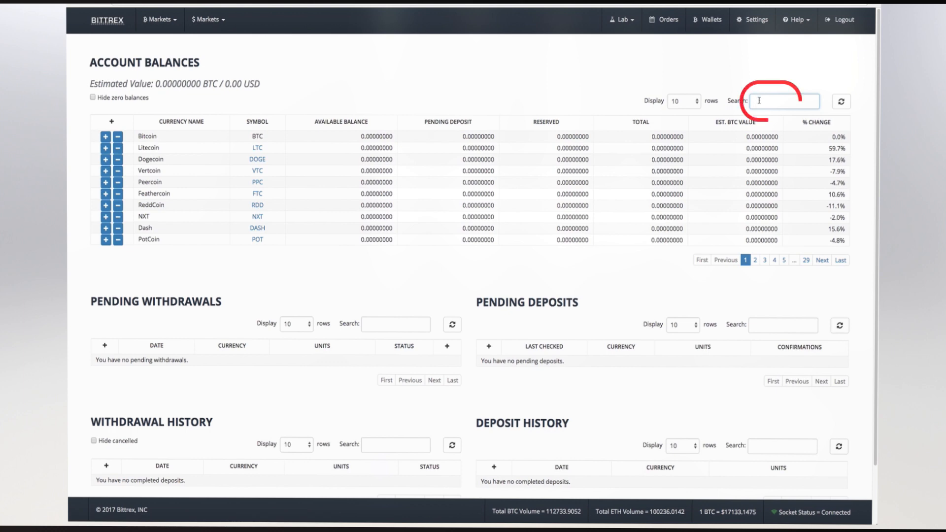
pyautogui.write('eth')
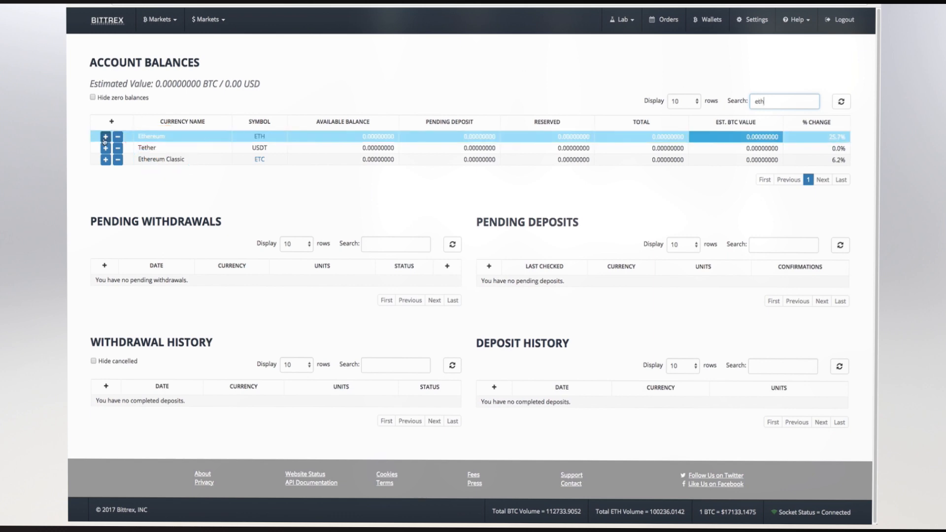
pyautogui.click(105, 136)
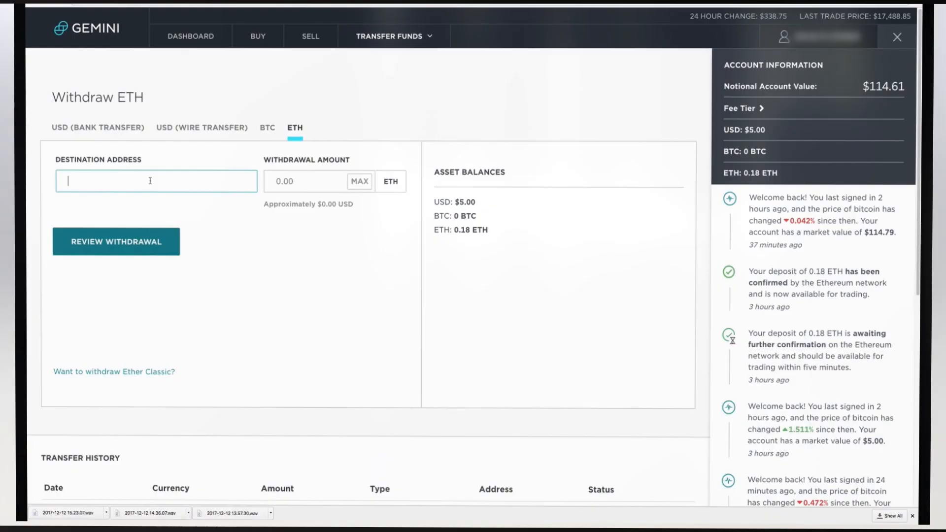
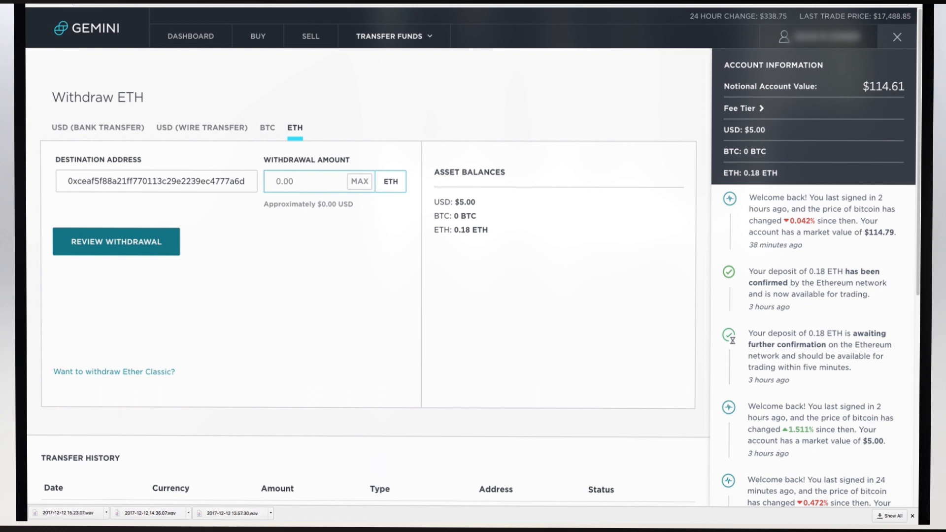
pyautogui.write('.17')
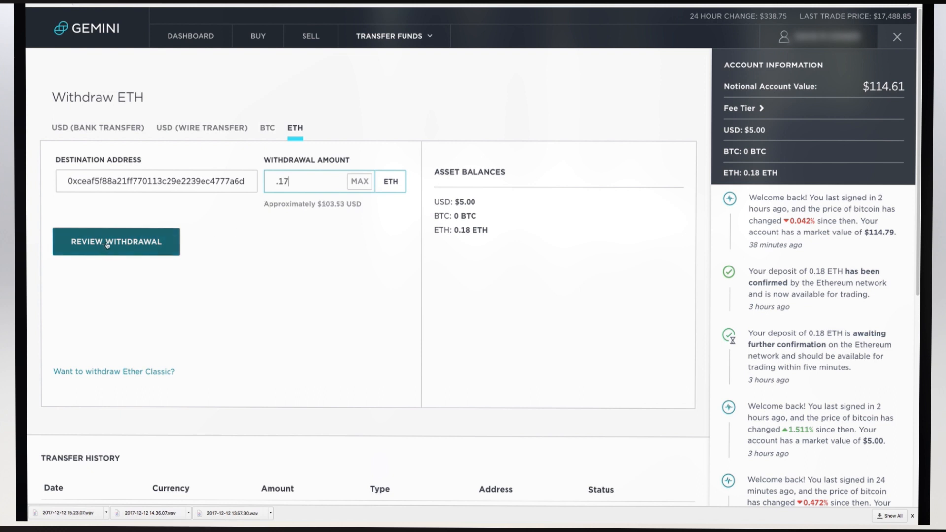
pyautogui.click(116, 241)
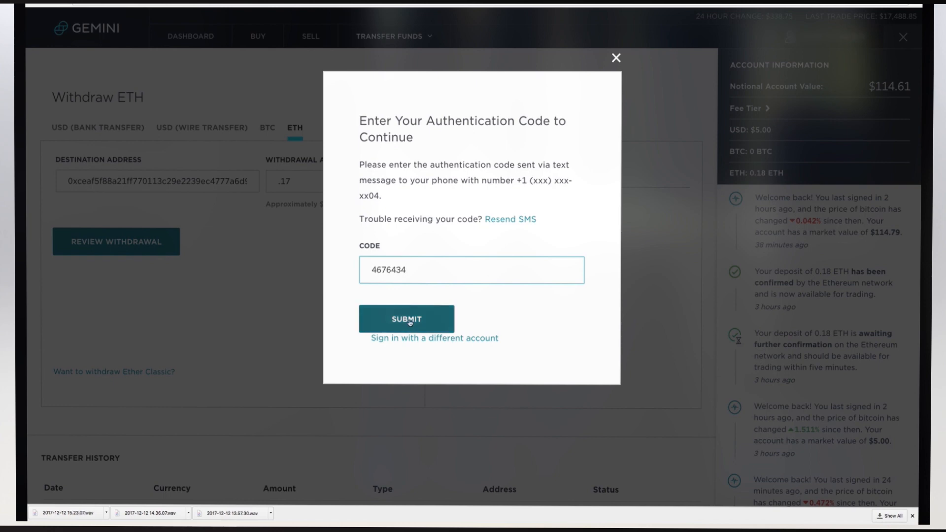
pyautogui.click(406, 319)
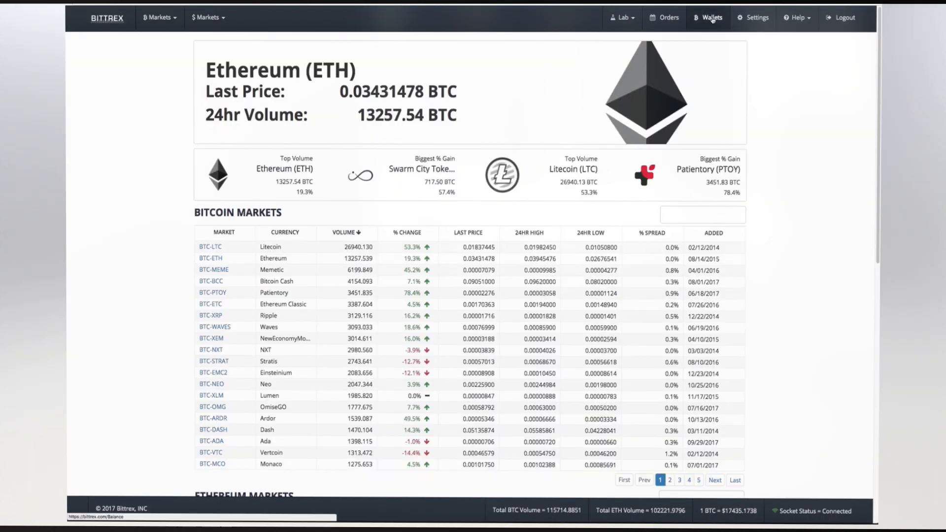
pyautogui.click(712, 17)
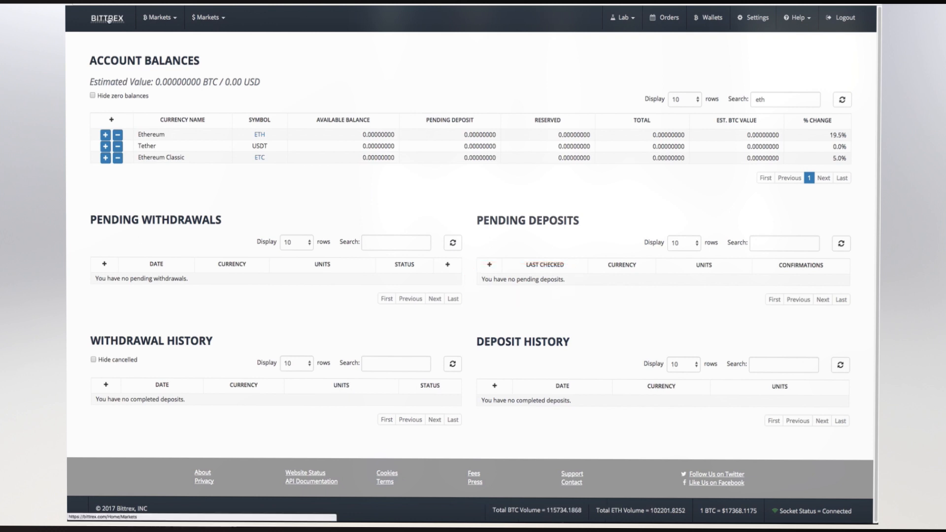
pyautogui.click(106, 18)
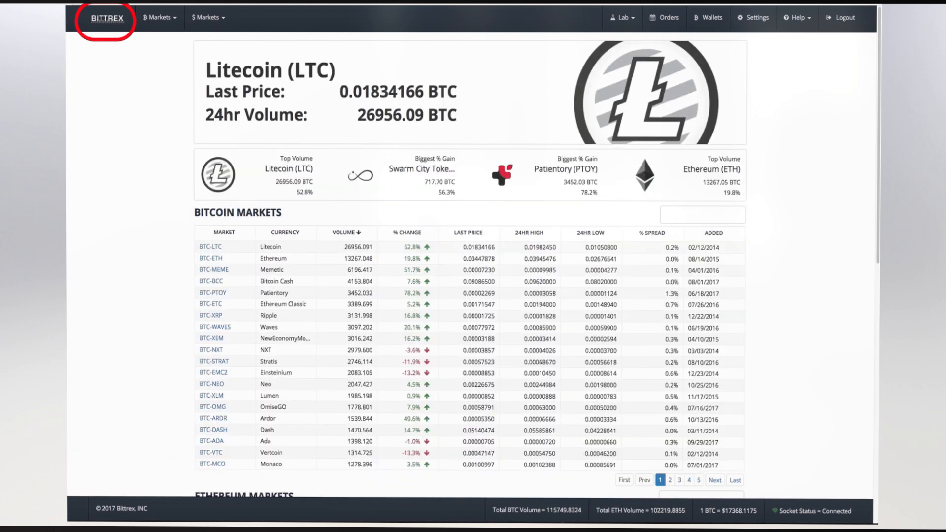
pyautogui.moveTo(757, 382)
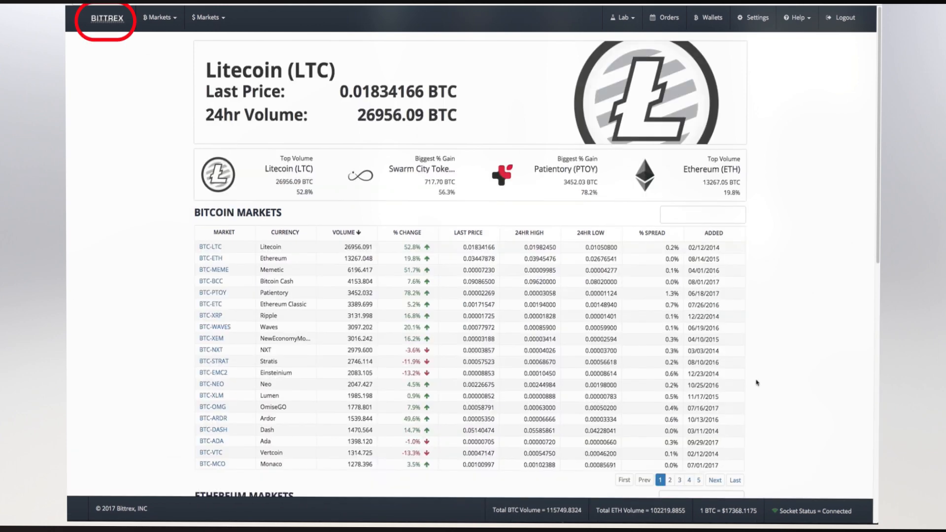
# Step: Search Ethereum Markets for 'bat' and open the ETH-BAT market page
pyautogui.scroll(-3)
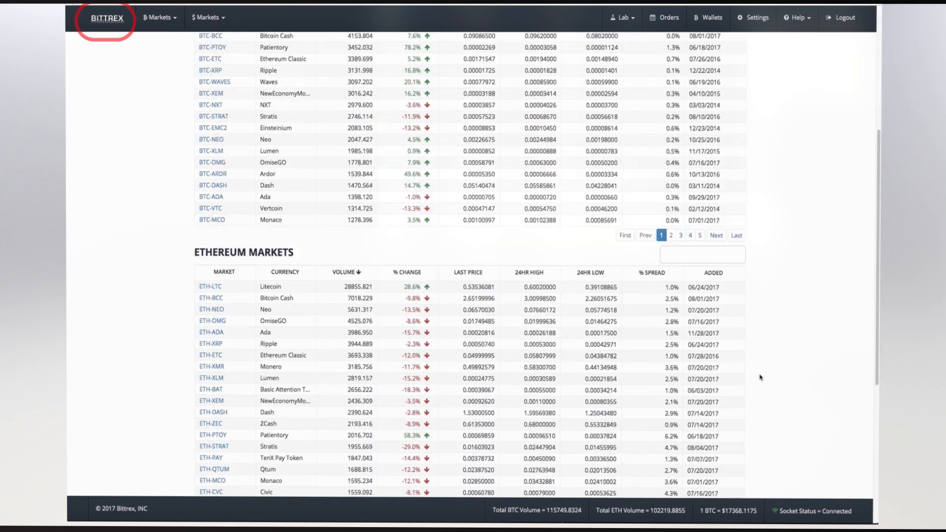
pyautogui.scroll(-3)
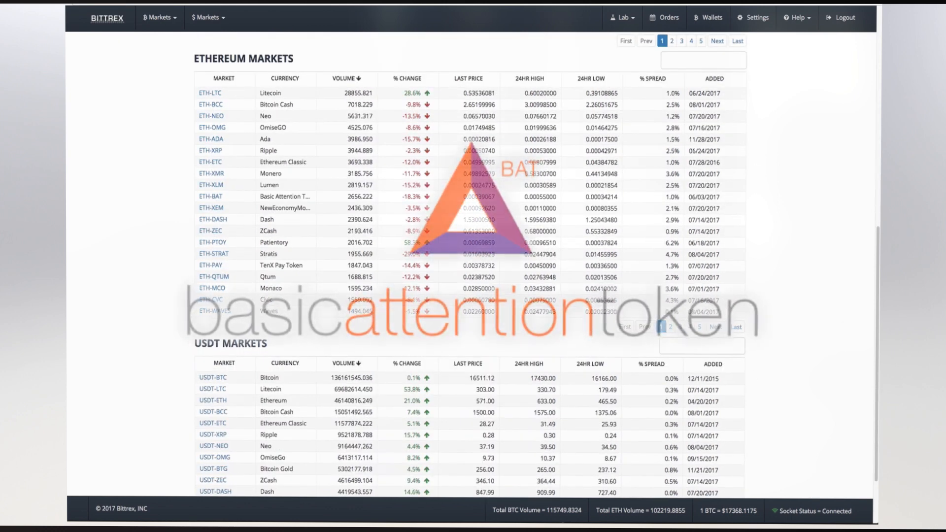
pyautogui.click(704, 60)
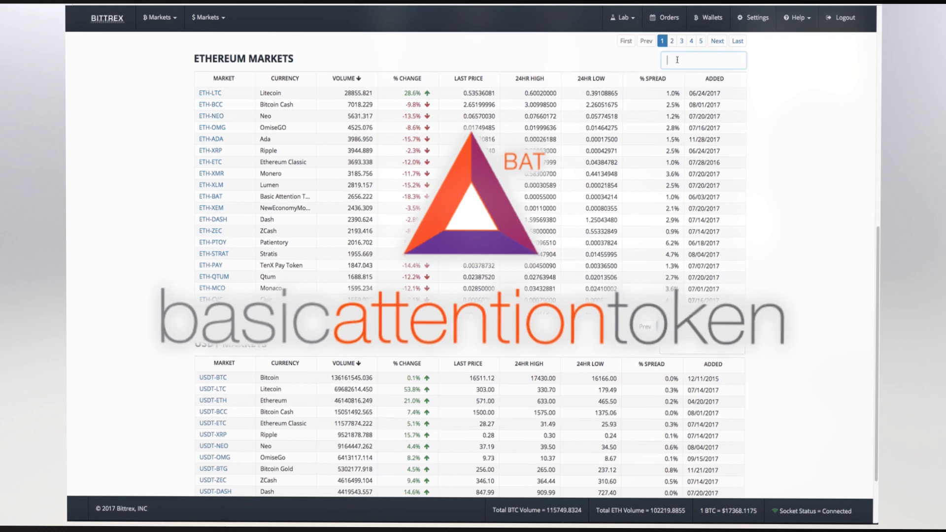
pyautogui.write('bat')
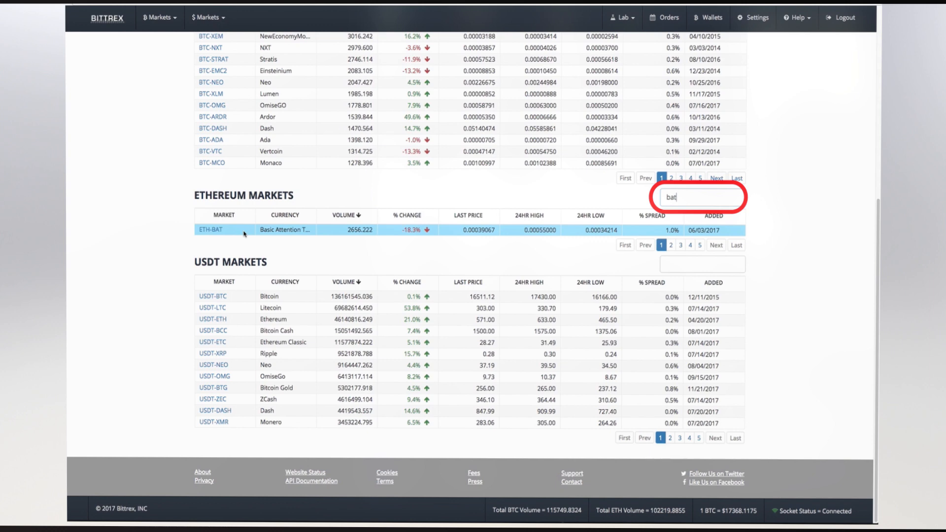
pyautogui.click(210, 229)
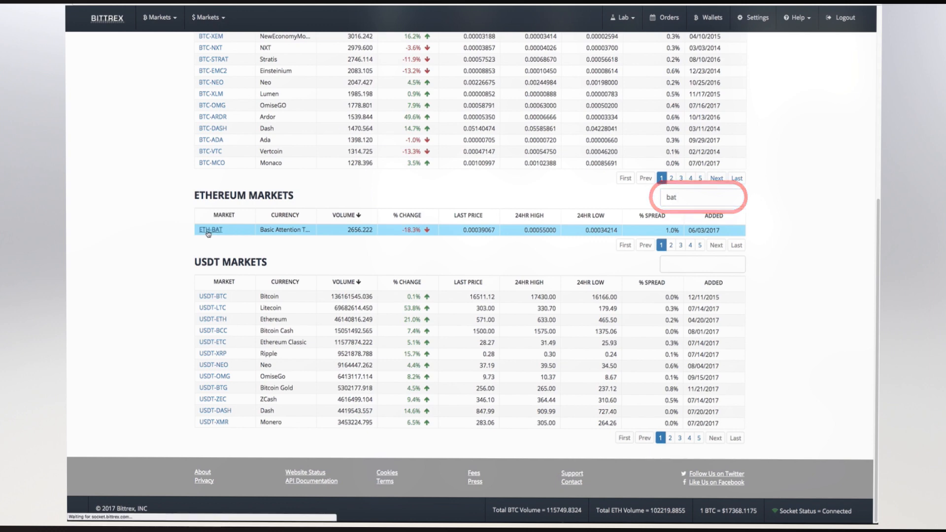
pyautogui.click(210, 230)
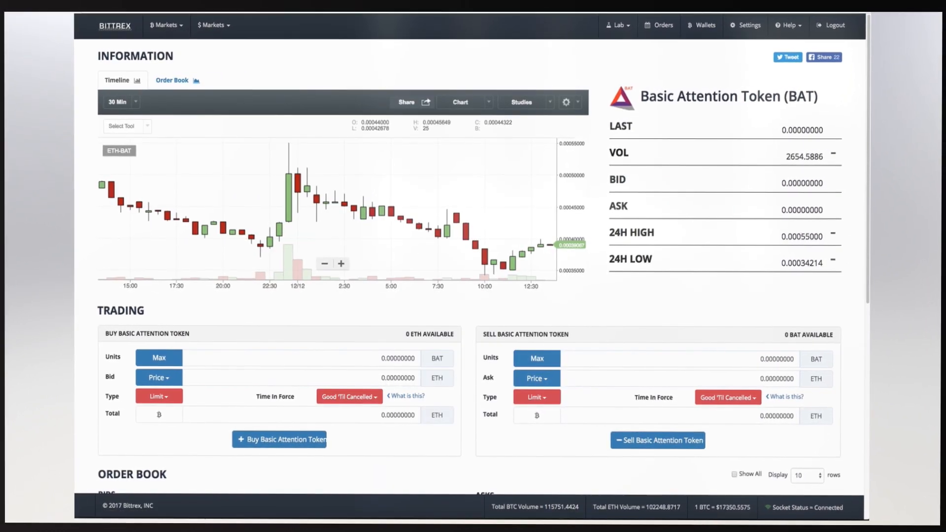